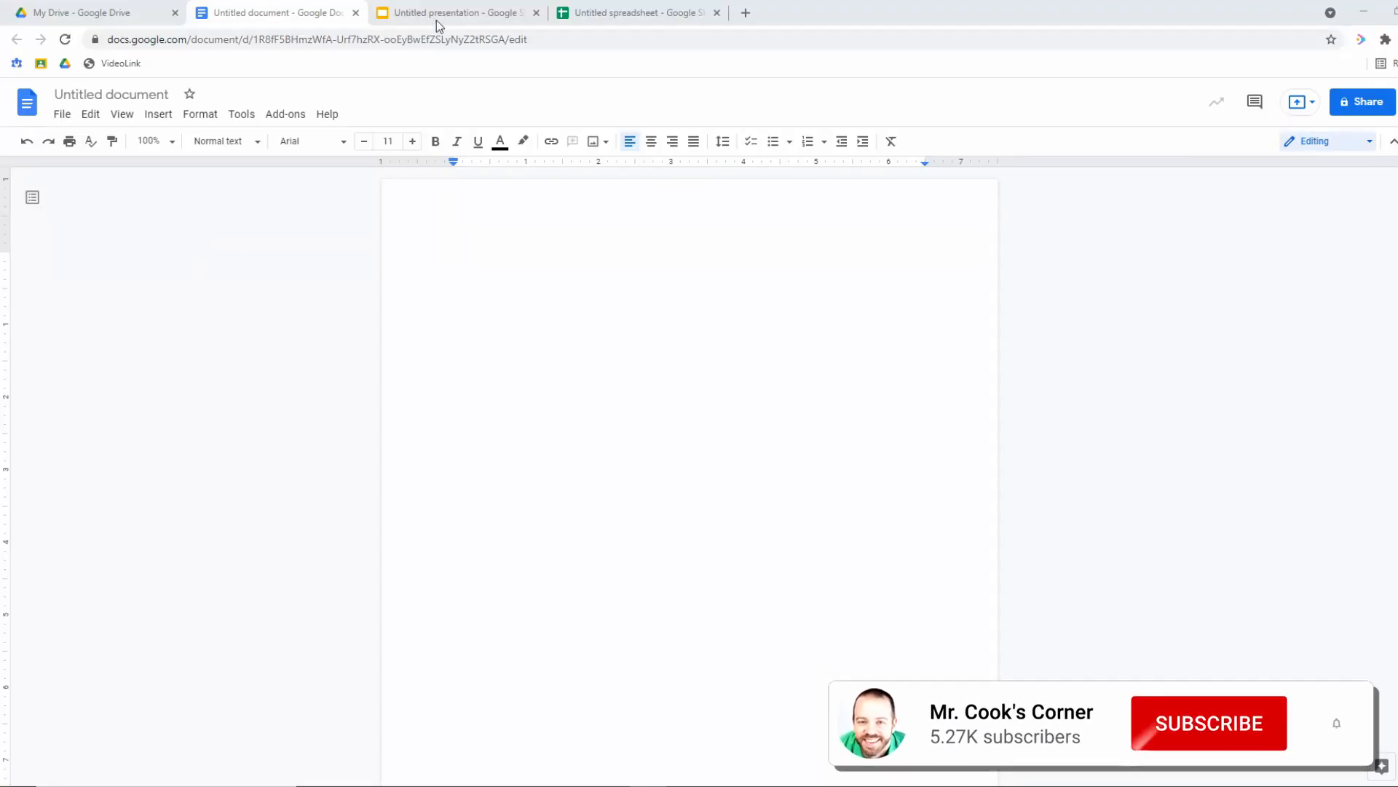
Glance at the spreadsheet tab, then show the blank document's font list
{"action": "left_click", "coordinate": [633, 12]}
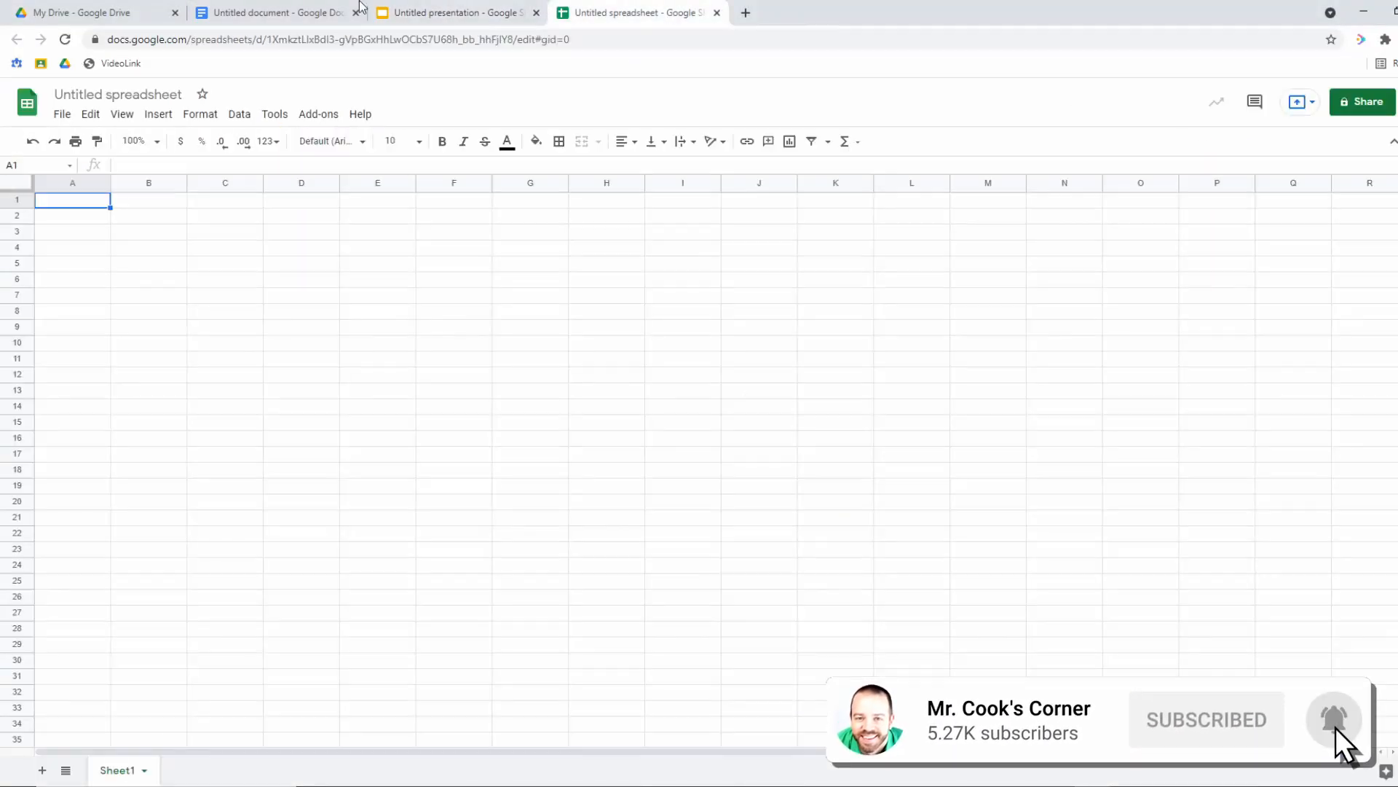
{"action": "left_click", "coordinate": [272, 12]}
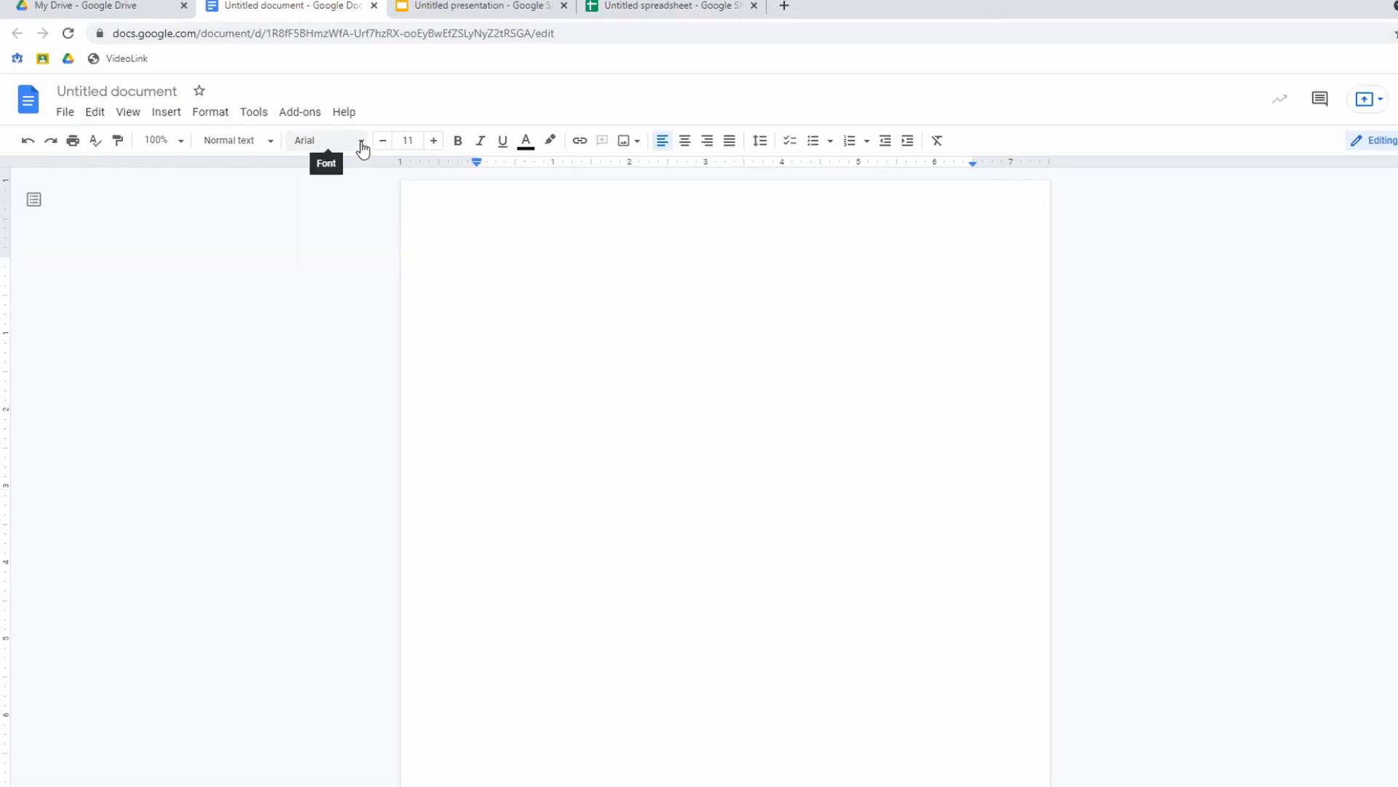
{"action": "left_click", "coordinate": [316, 140]}
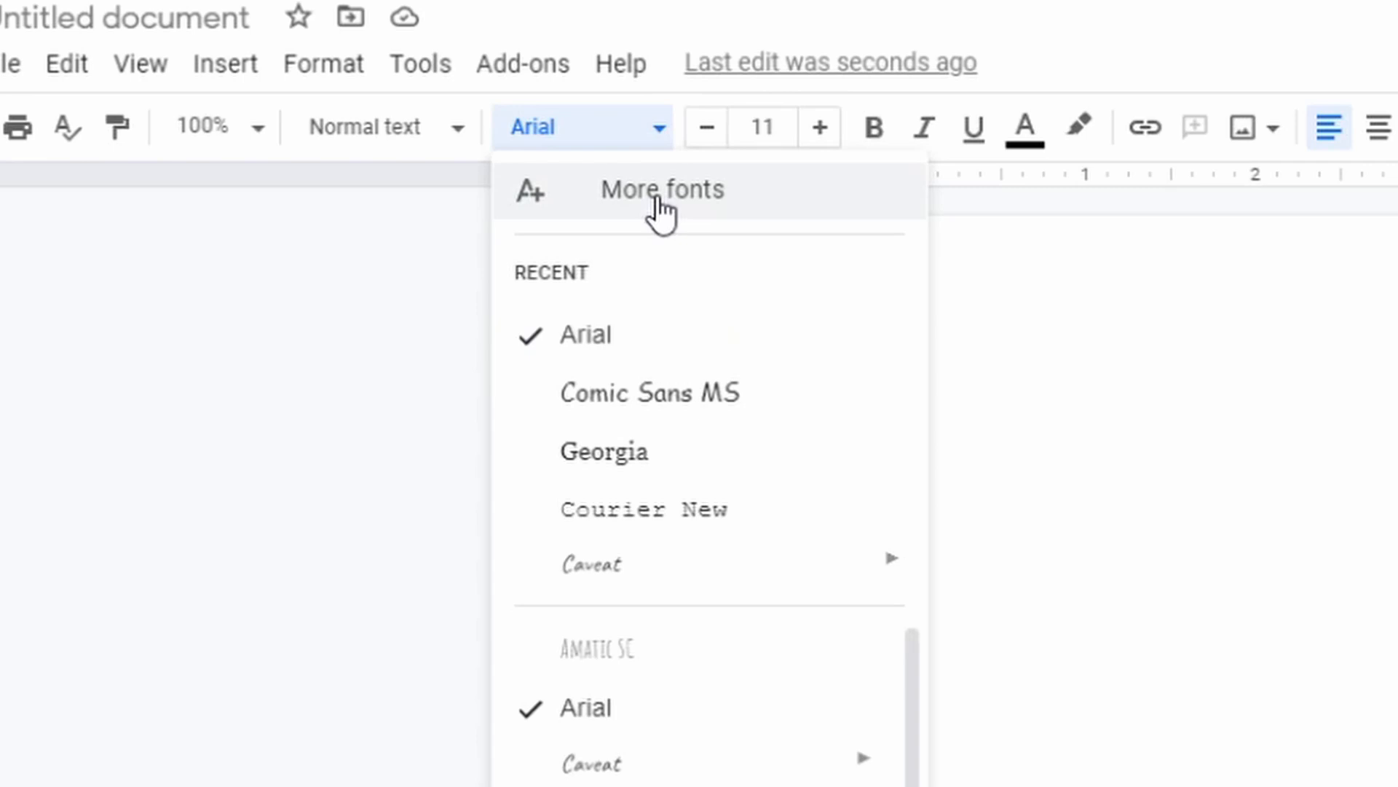
Open the More fonts catalogue and scroll far down its list toward Rock Salt
{"action": "left_click", "coordinate": [661, 188]}
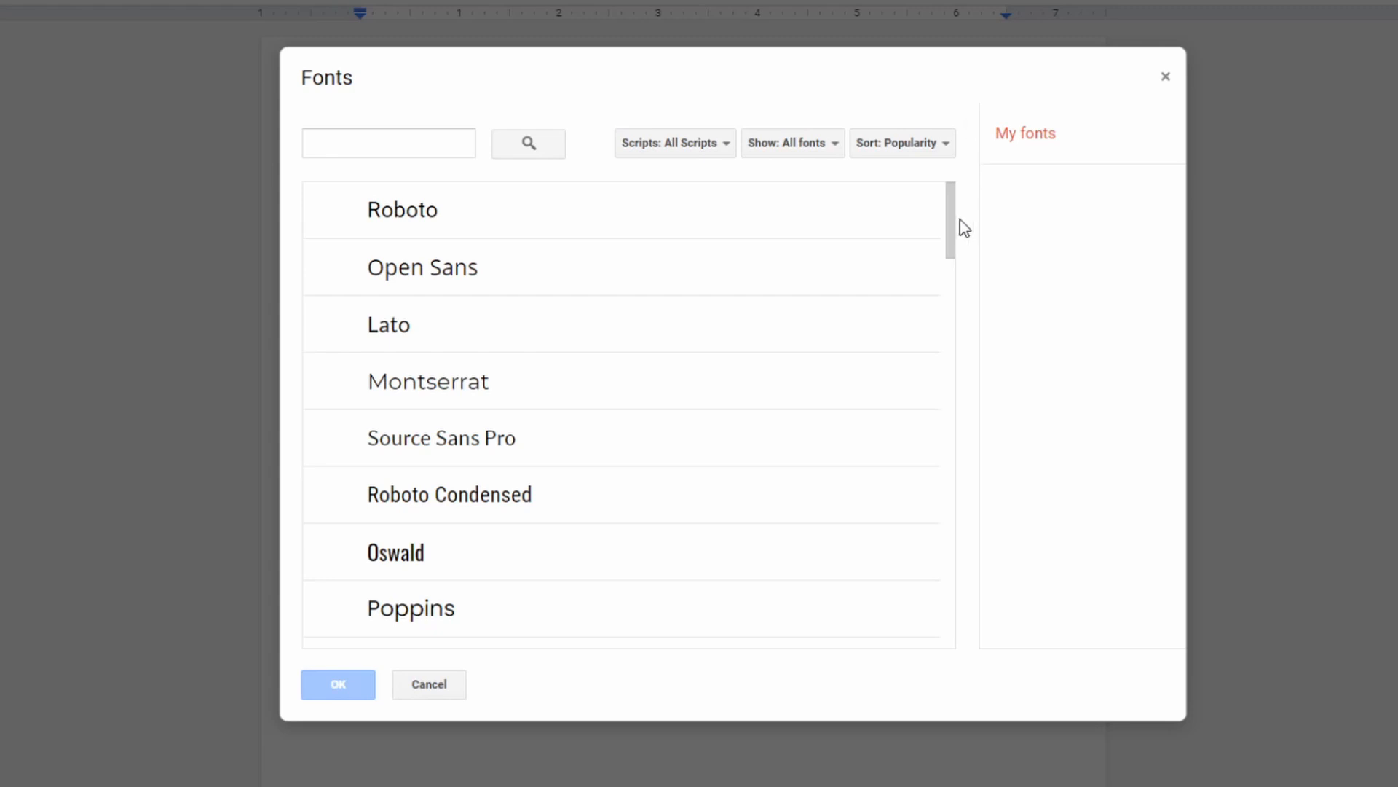
{"action": "scroll", "scroll_direction": "down", "scroll_amount": 3}
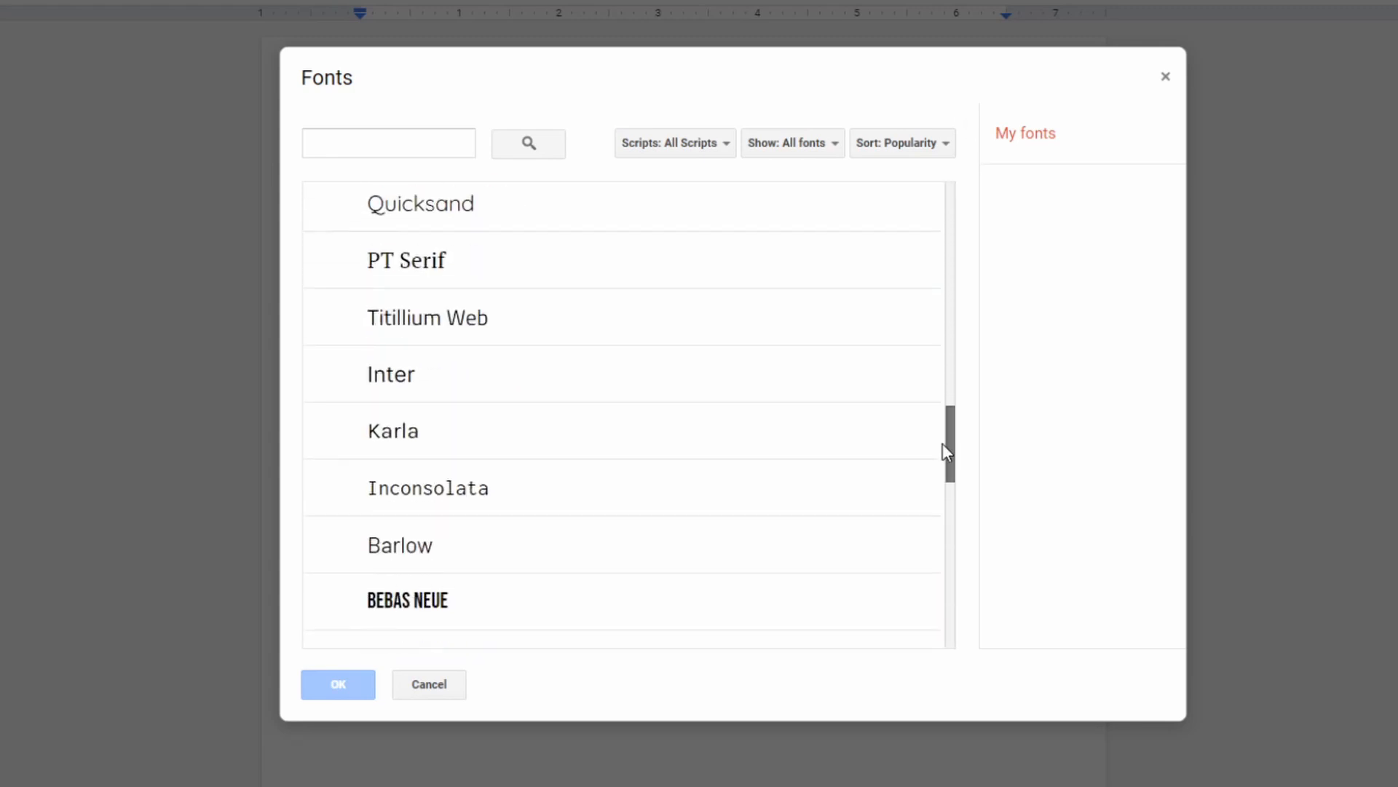
{"action": "scroll", "scroll_direction": "down", "scroll_amount": 3}
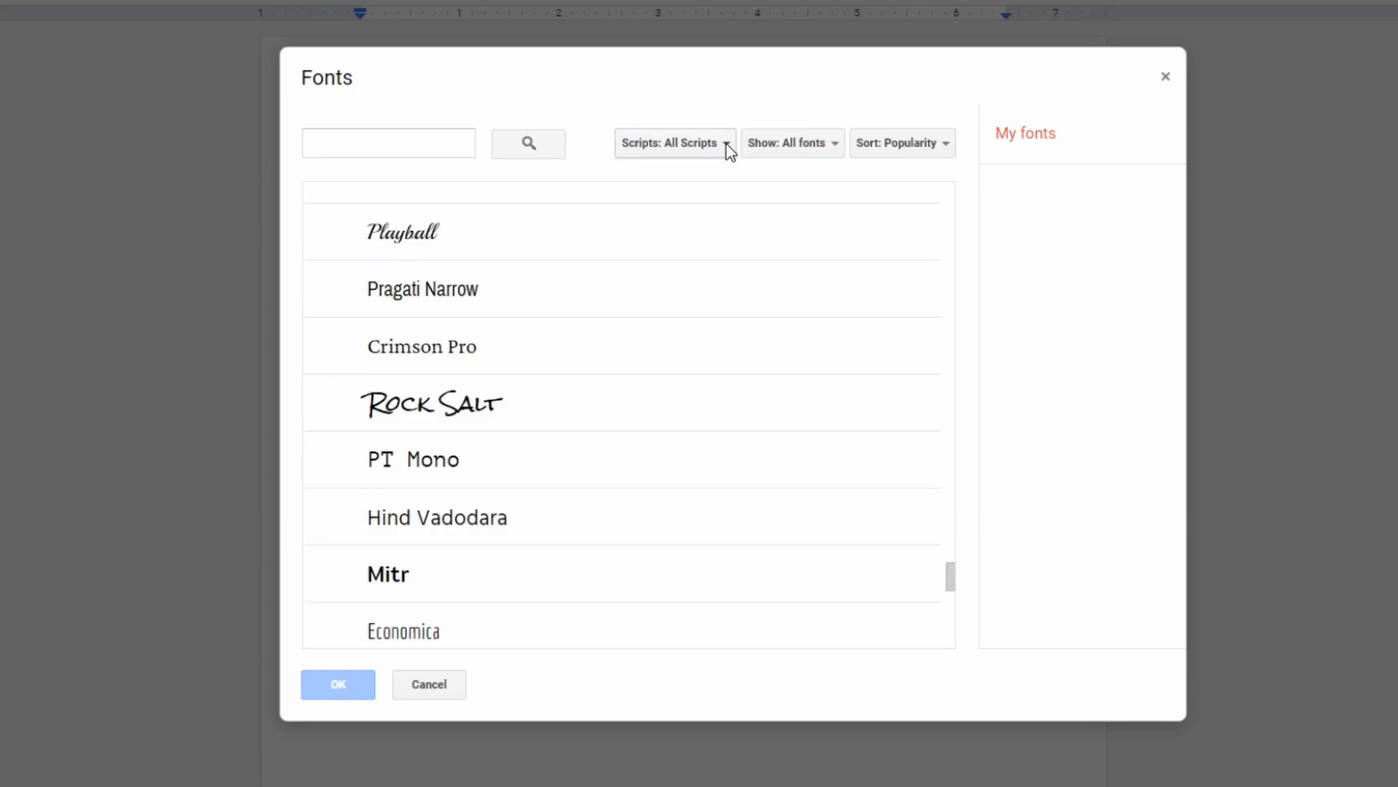
{"action": "left_click", "coordinate": [675, 143]}
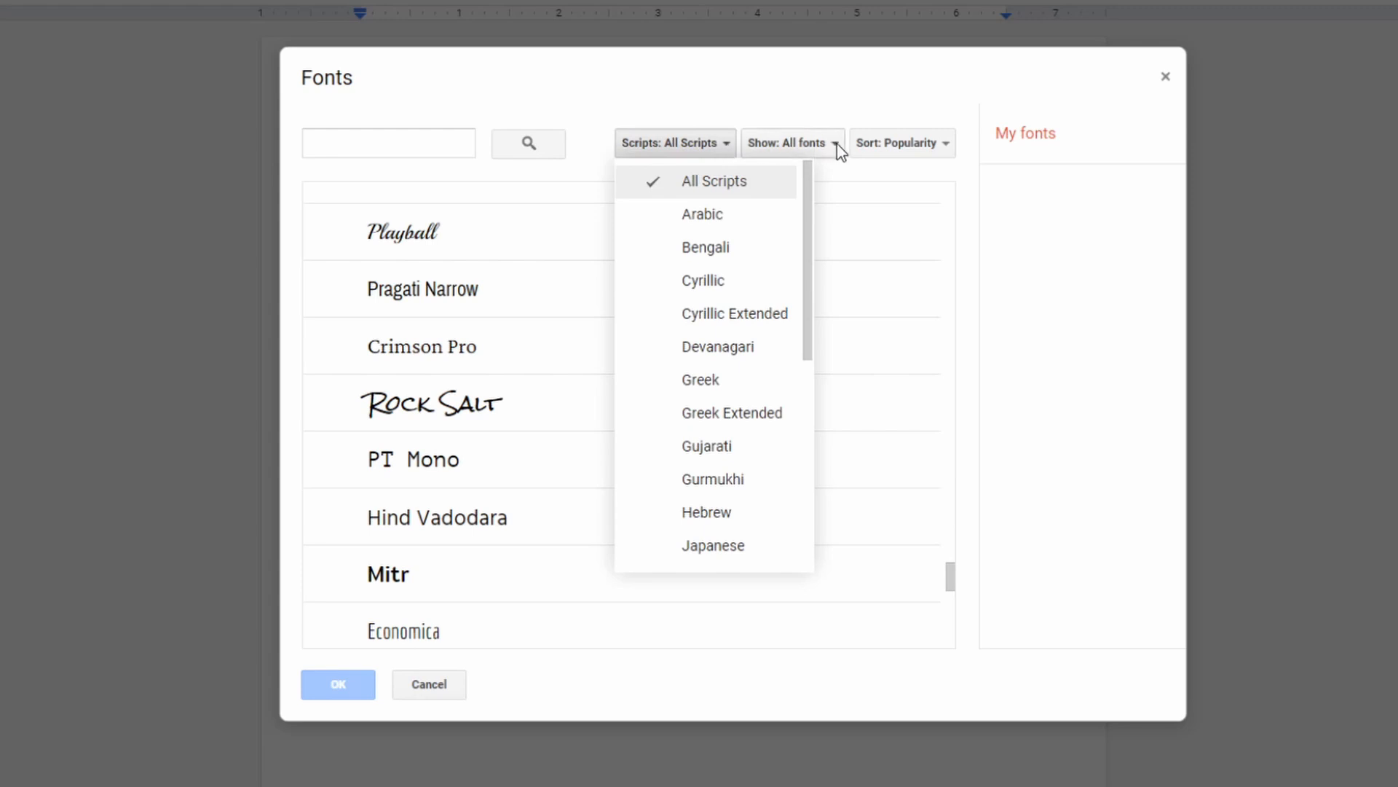
{"action": "left_click", "coordinate": [792, 143]}
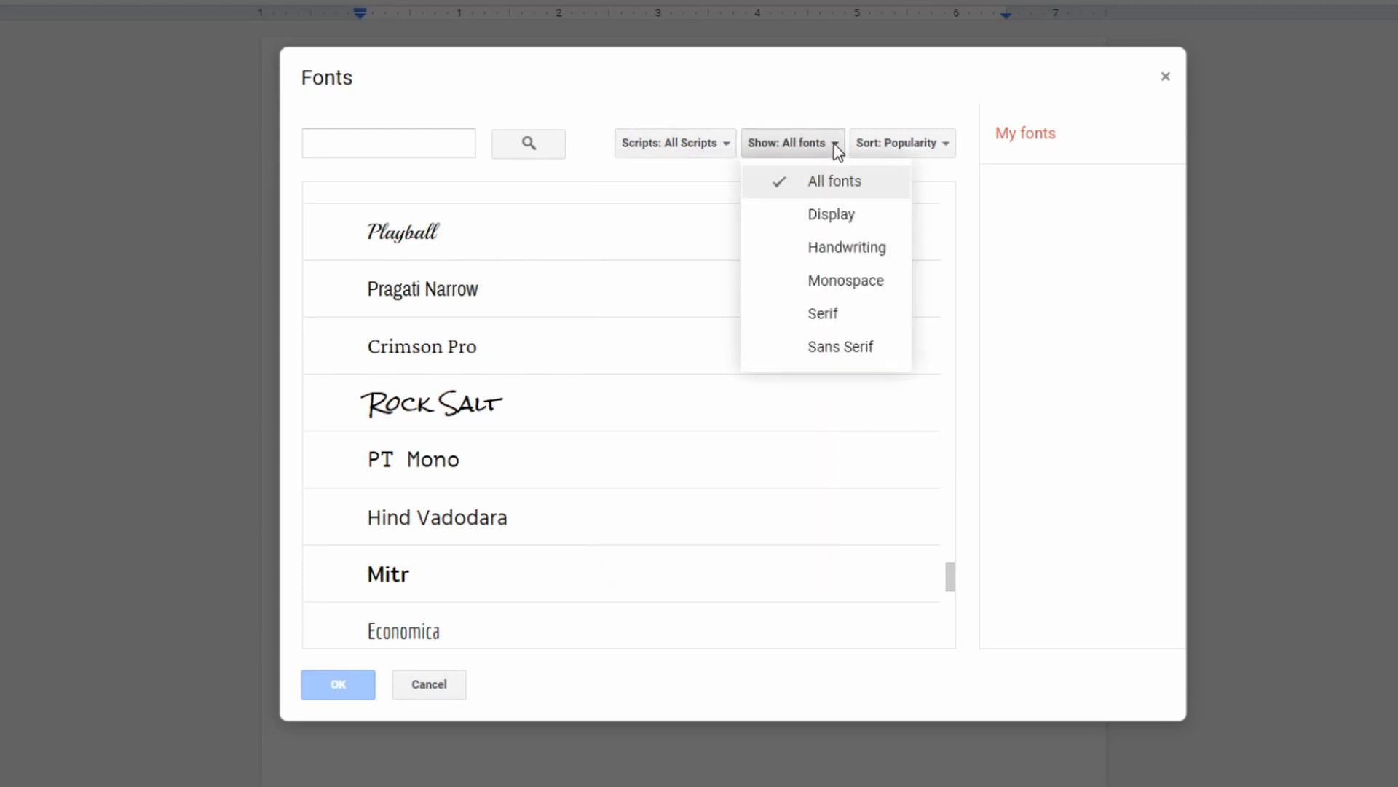
{"action": "left_click", "coordinate": [901, 142]}
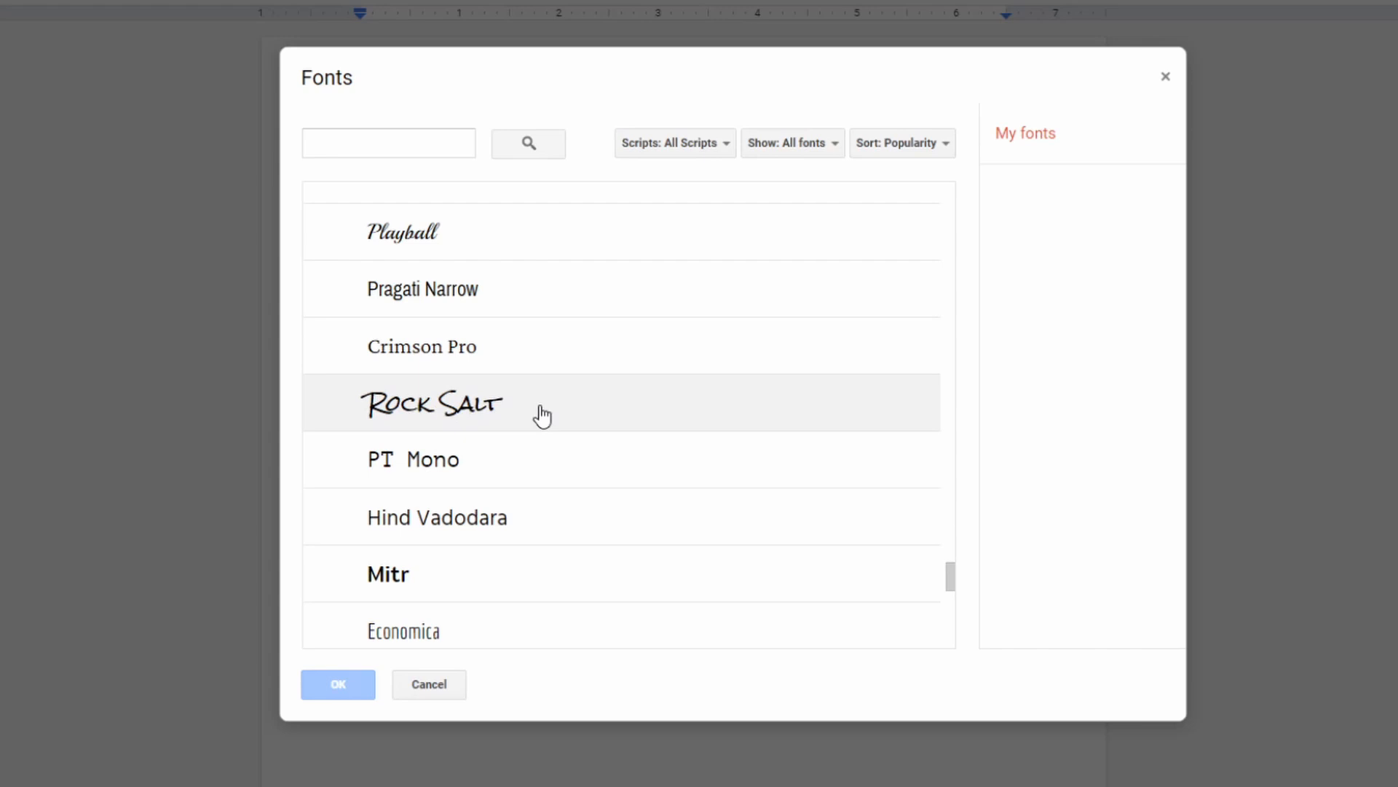
Select Rock Salt in the Fonts dialog and confirm it with OK
{"action": "left_click", "coordinate": [432, 402]}
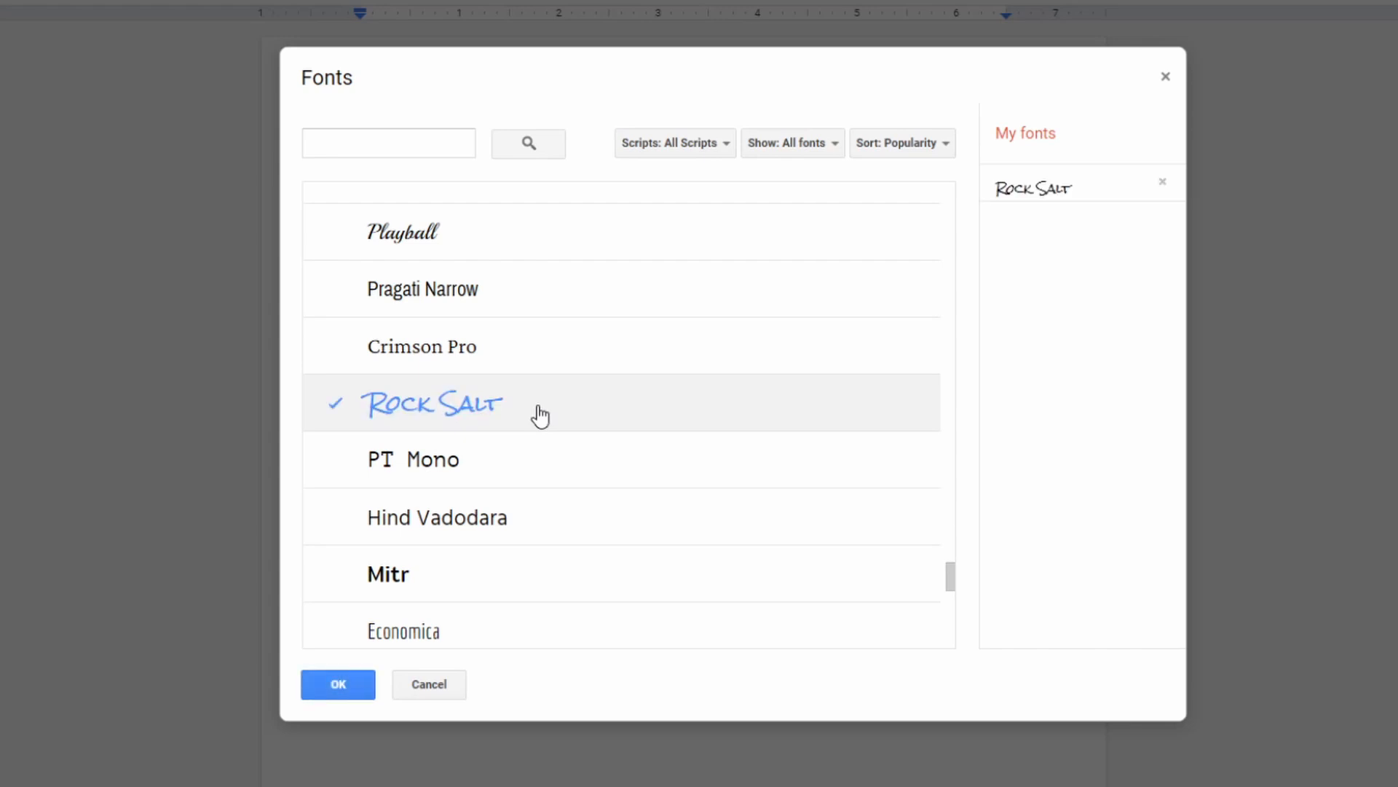
{"action": "left_click", "coordinate": [337, 684]}
{"action": "type", "text": "This is my new font!"}
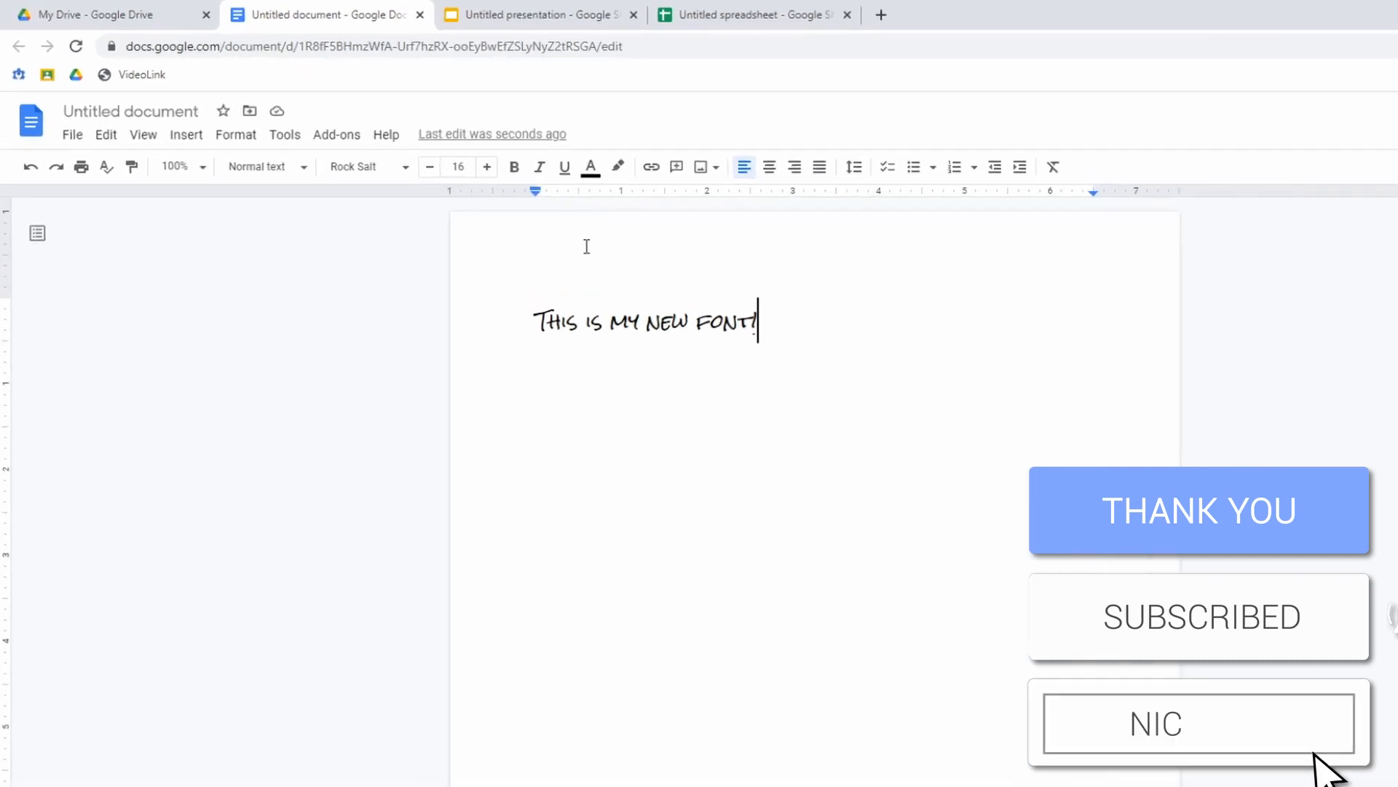
Reload the presentation and spreadsheet tabs so both pick up Rock Salt
{"action": "left_click", "coordinate": [535, 15]}
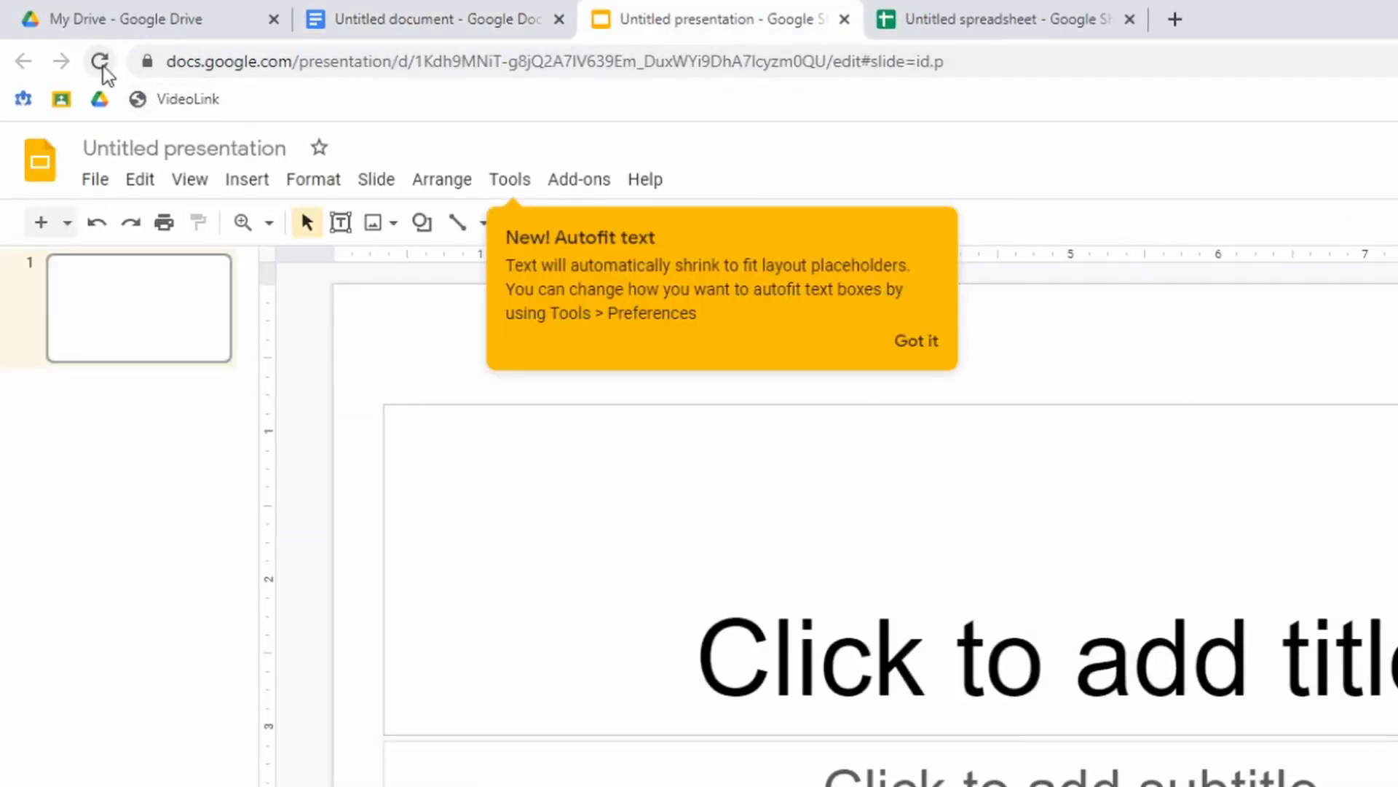
{"action": "left_click", "coordinate": [999, 19]}
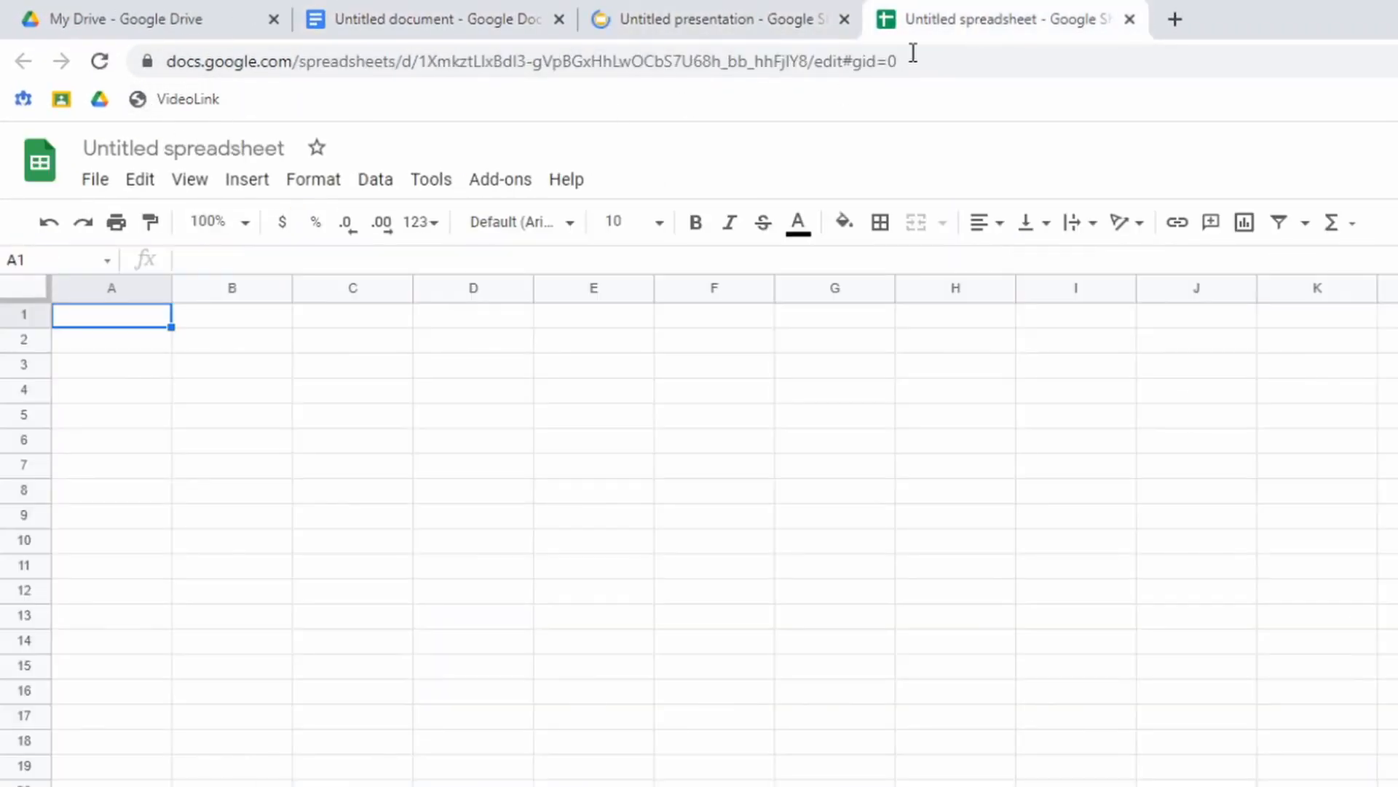
{"action": "left_click", "coordinate": [718, 19]}
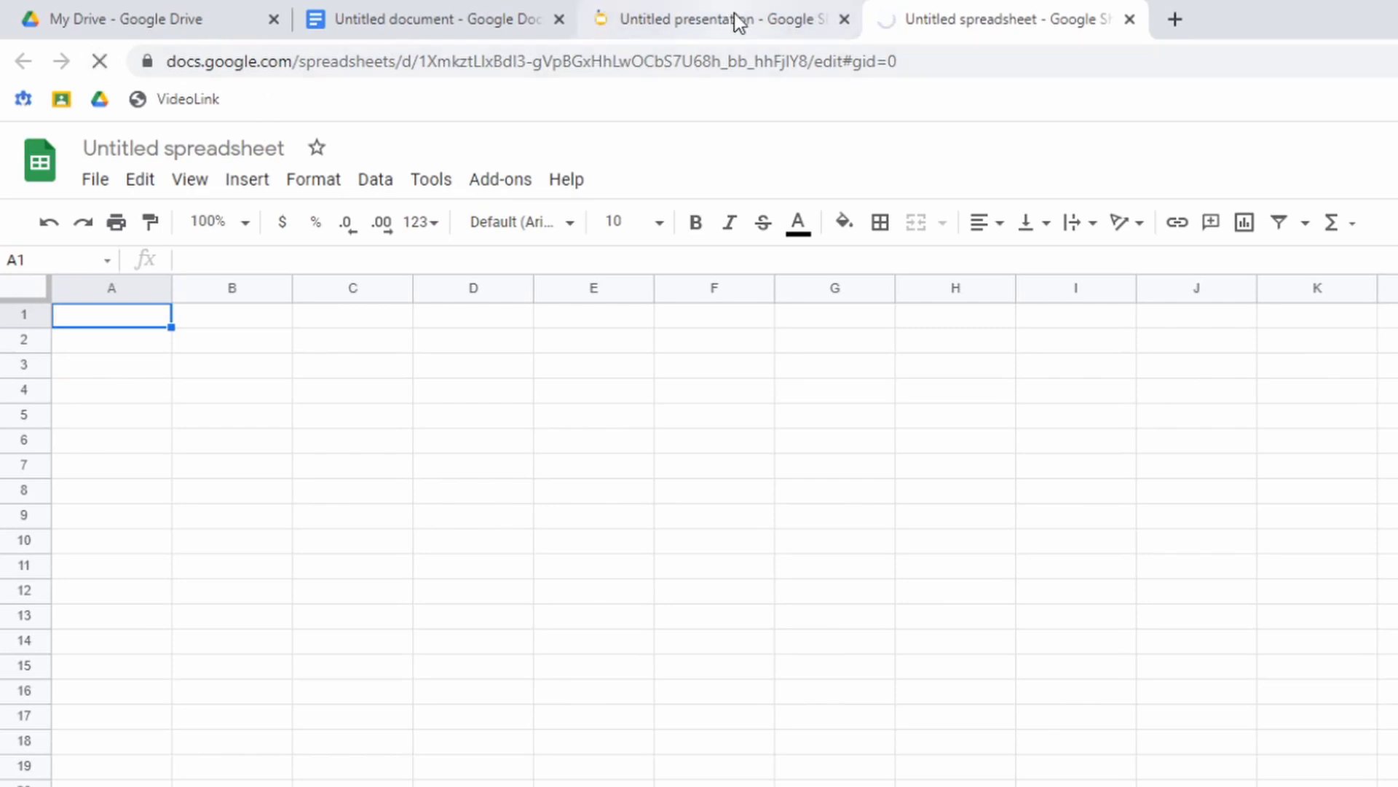
{"action": "left_click", "coordinate": [714, 19]}
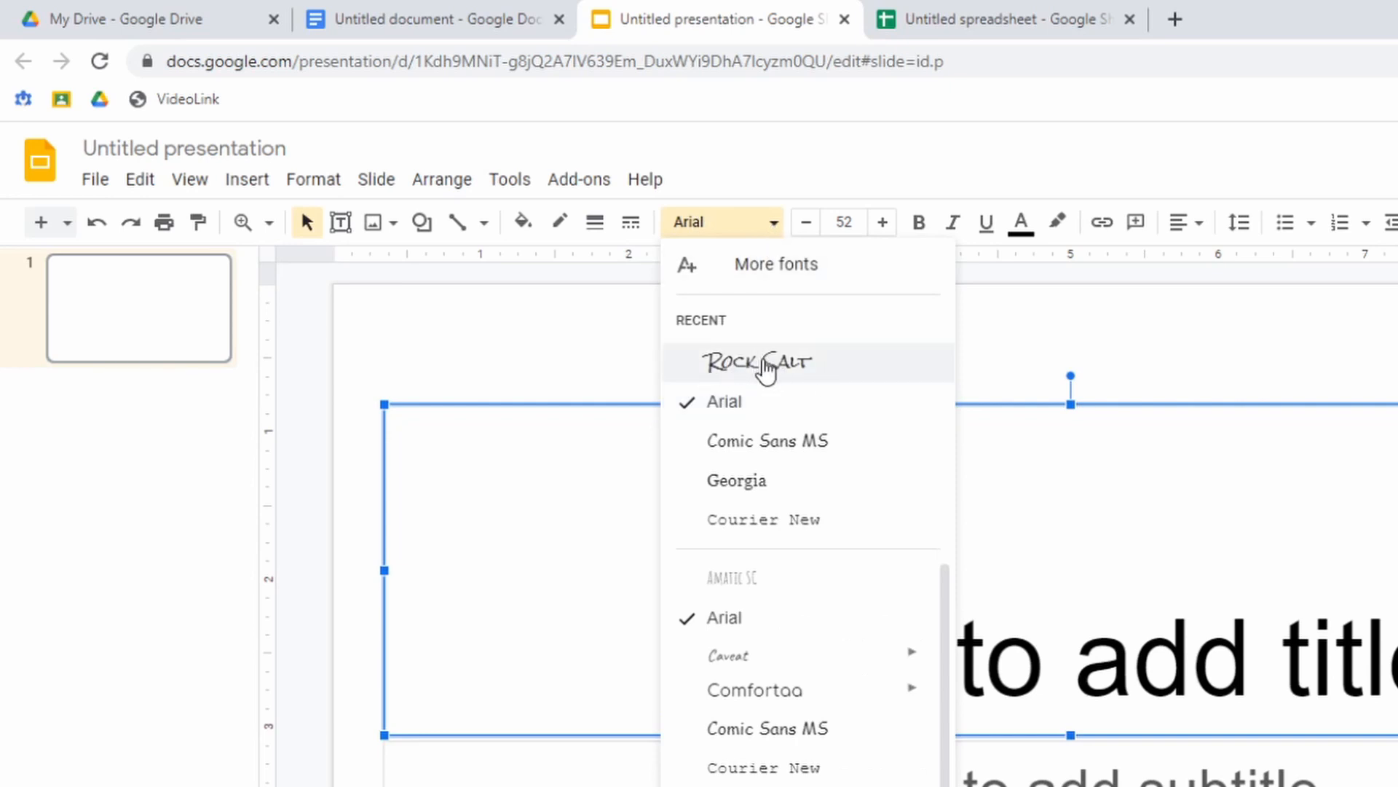
{"action": "mouse_move", "coordinate": [776, 379]}
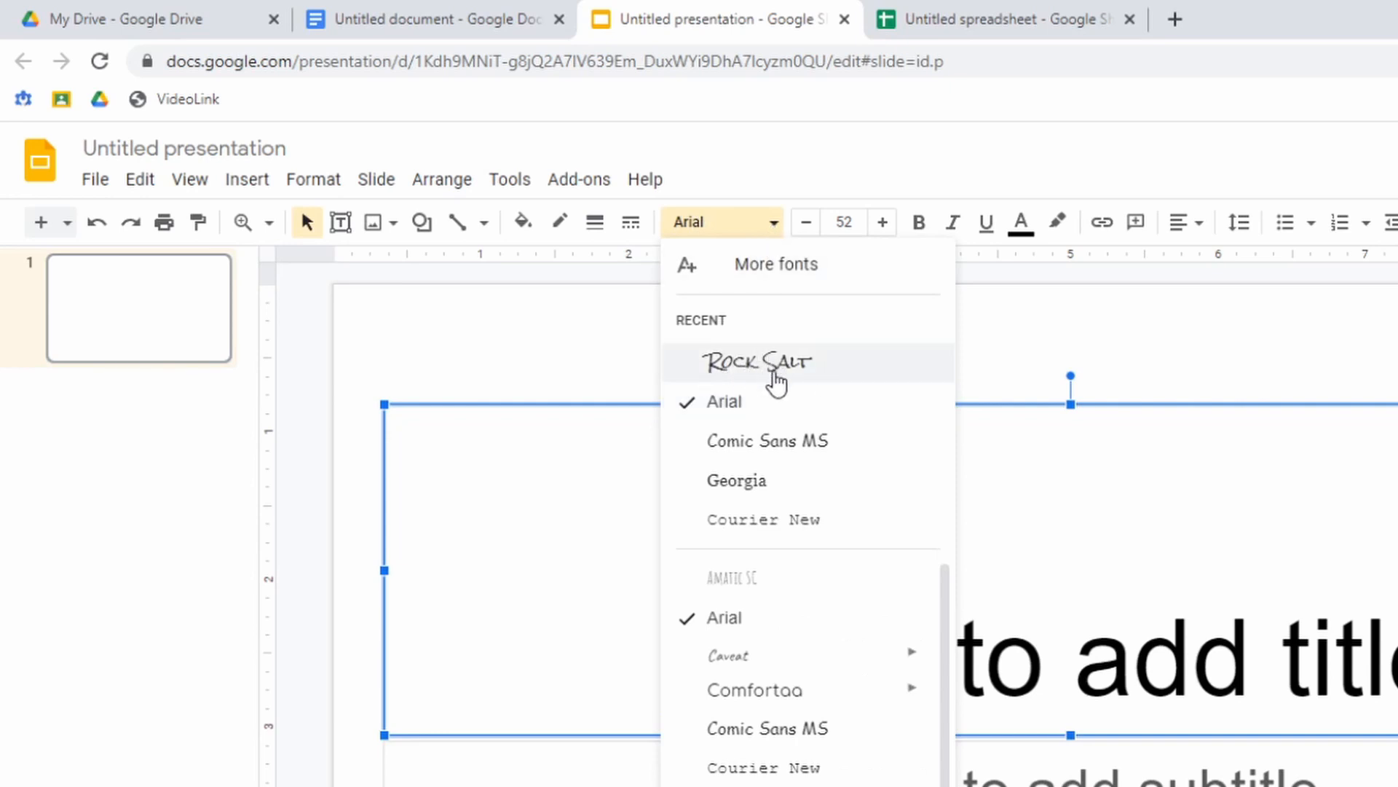
{"action": "left_click", "coordinate": [1006, 19]}
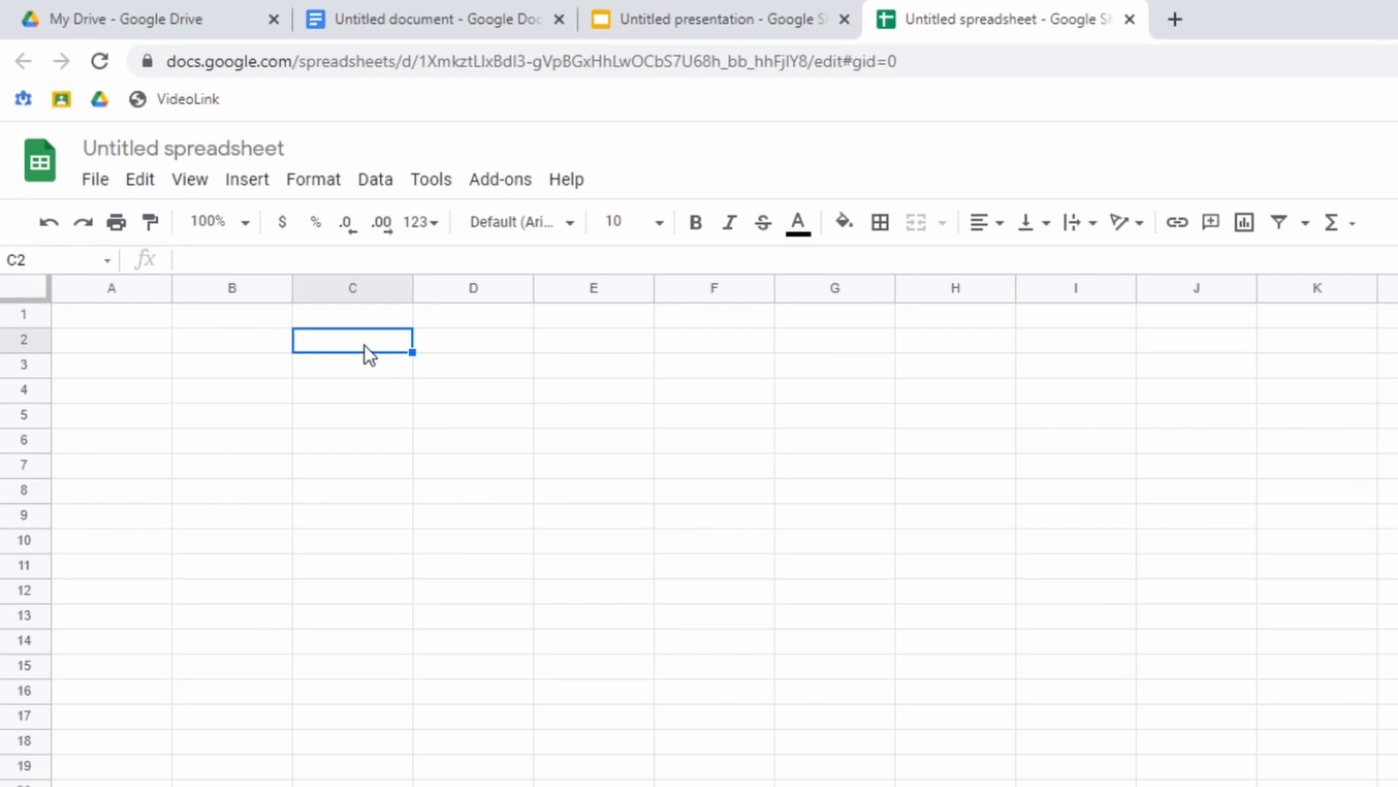
Check the Sheets font list for Rock Salt, then switch to the share email
{"action": "left_click", "coordinate": [518, 221]}
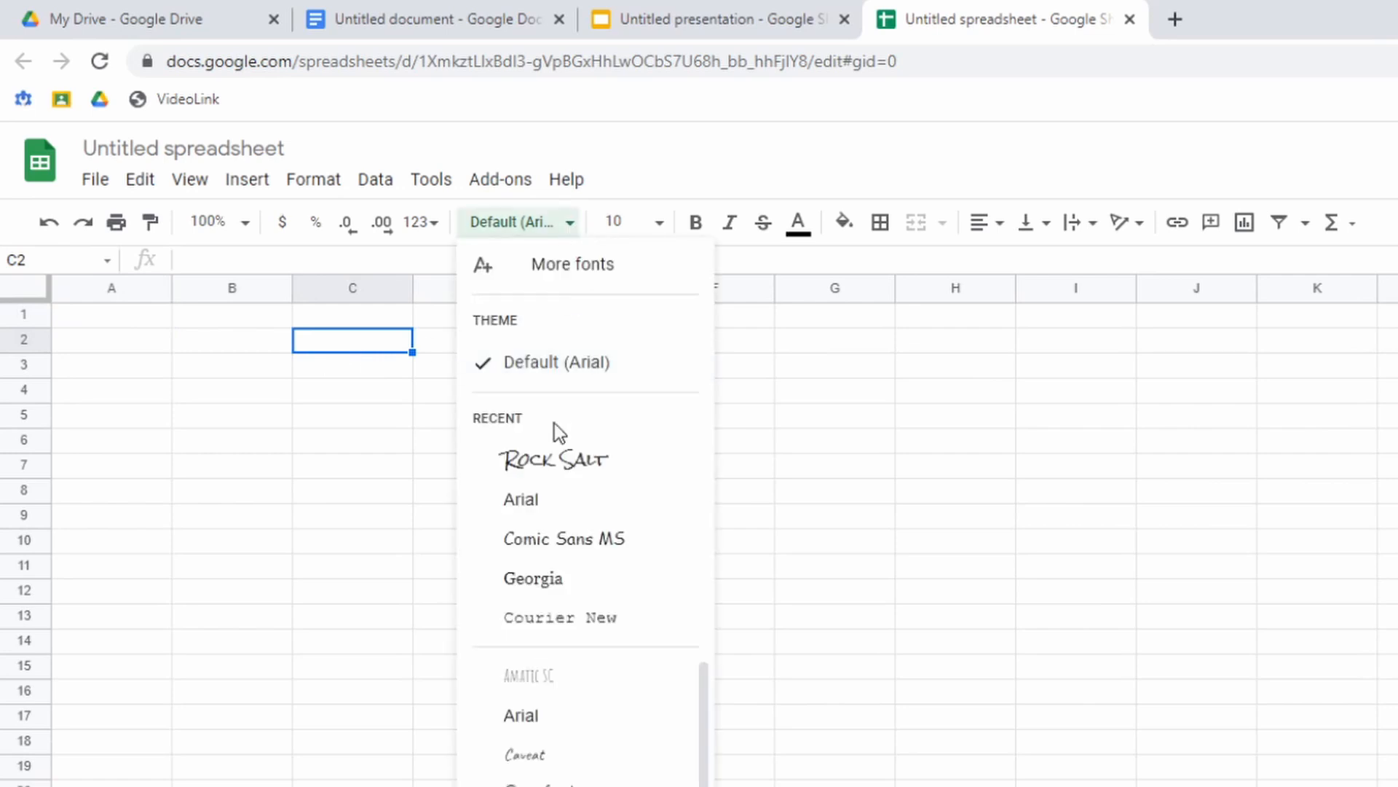
{"action": "left_click", "coordinate": [428, 19]}
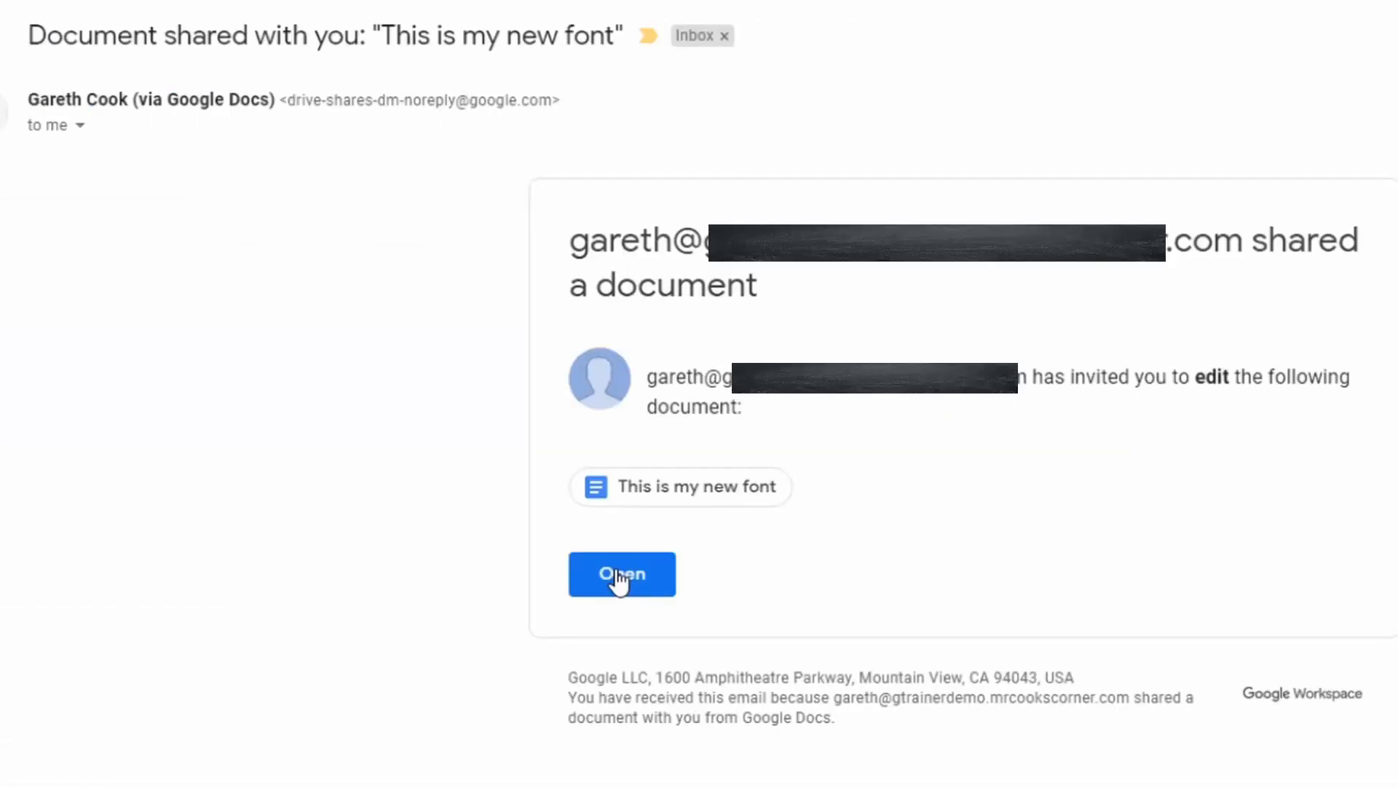
Open the shared 'This is my new font' document and keep its text in Rock Salt
{"action": "left_click", "coordinate": [621, 574]}
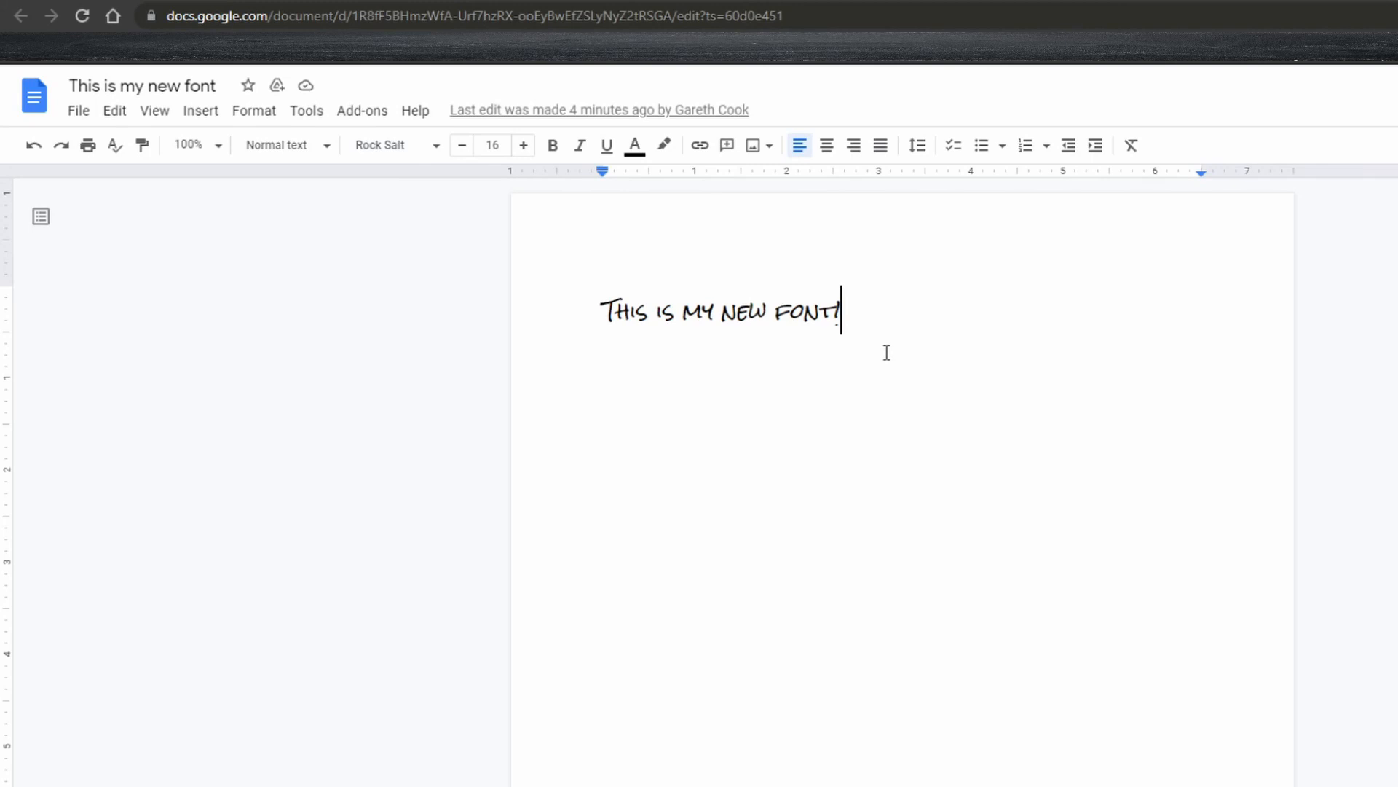
{"action": "mouse_move", "coordinate": [880, 349]}
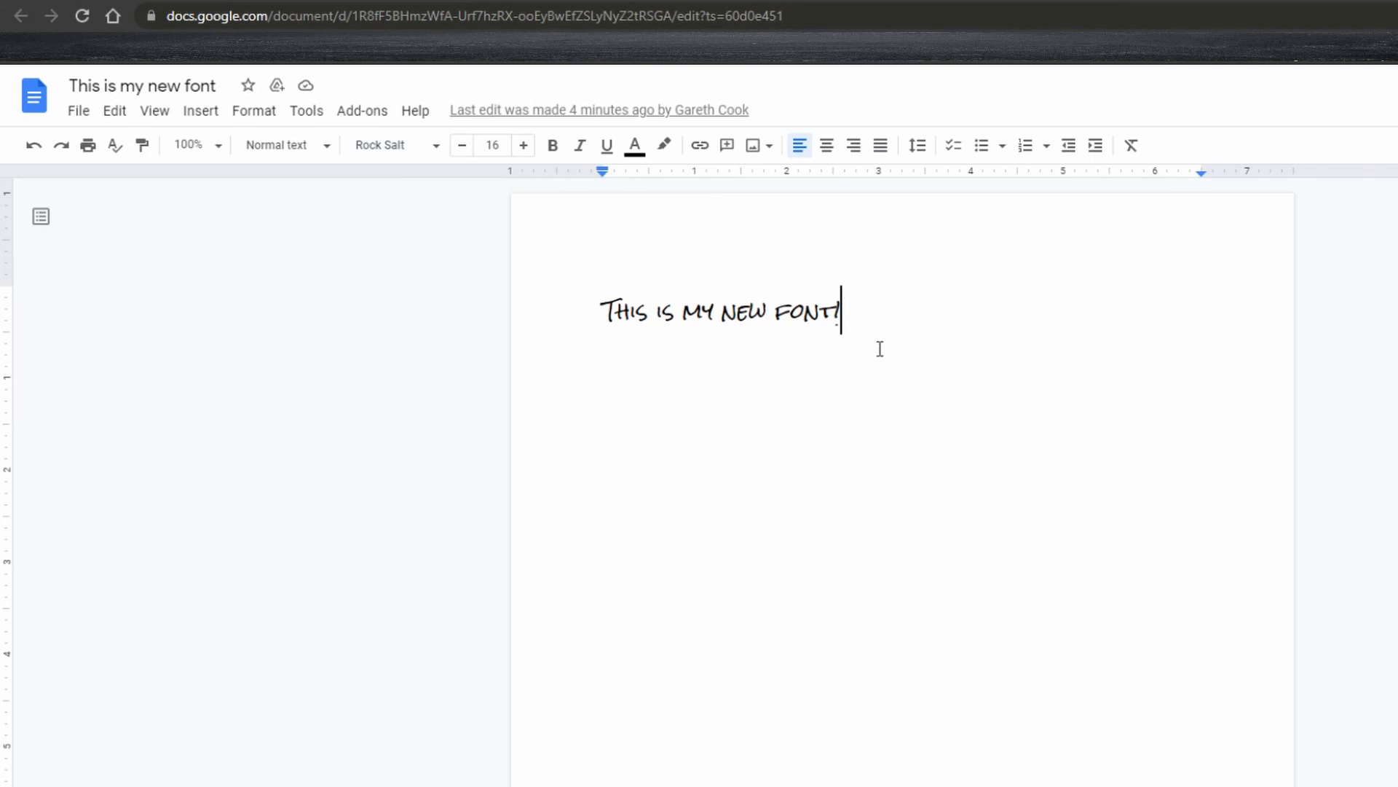
{"action": "mouse_move", "coordinate": [486, 270]}
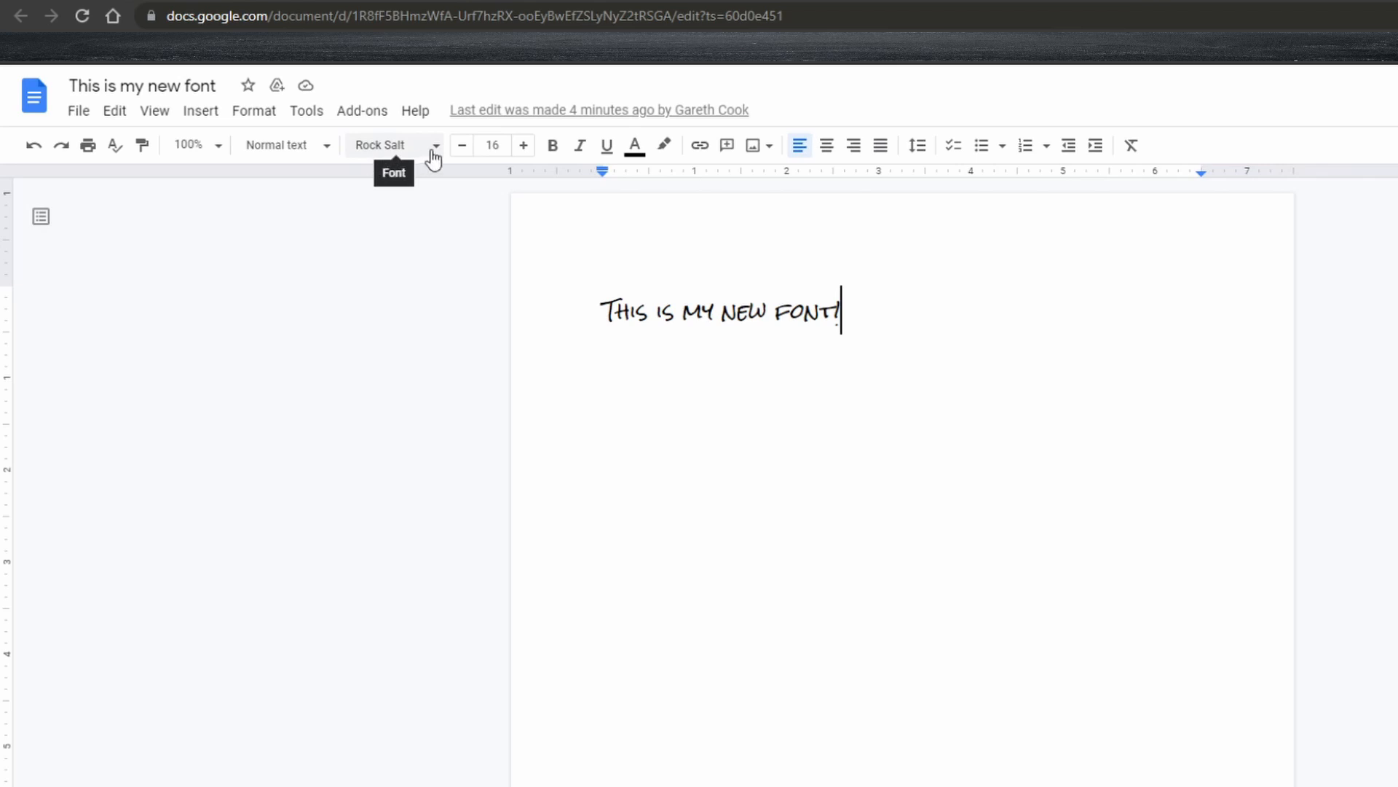
{"action": "left_click", "coordinate": [392, 144]}
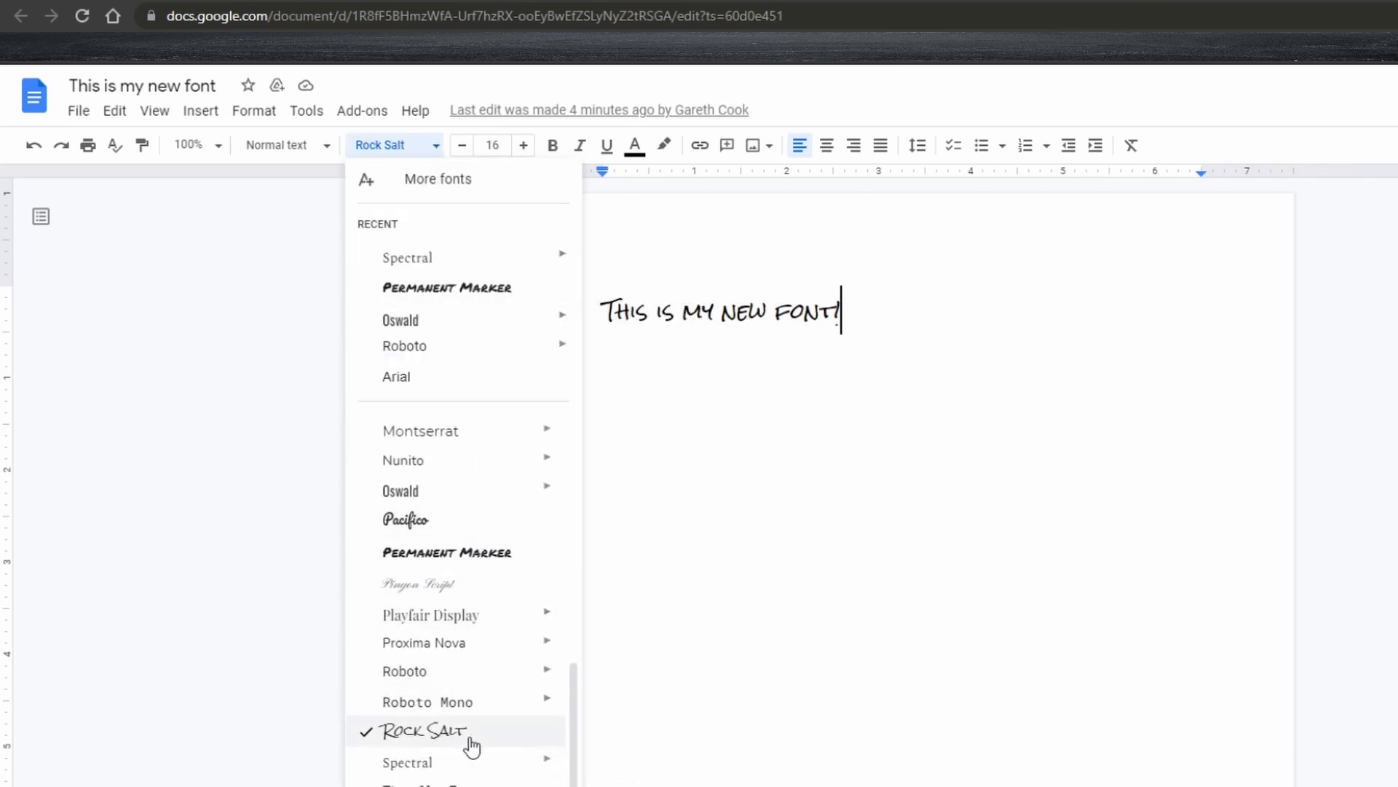
{"action": "left_click", "coordinate": [428, 730]}
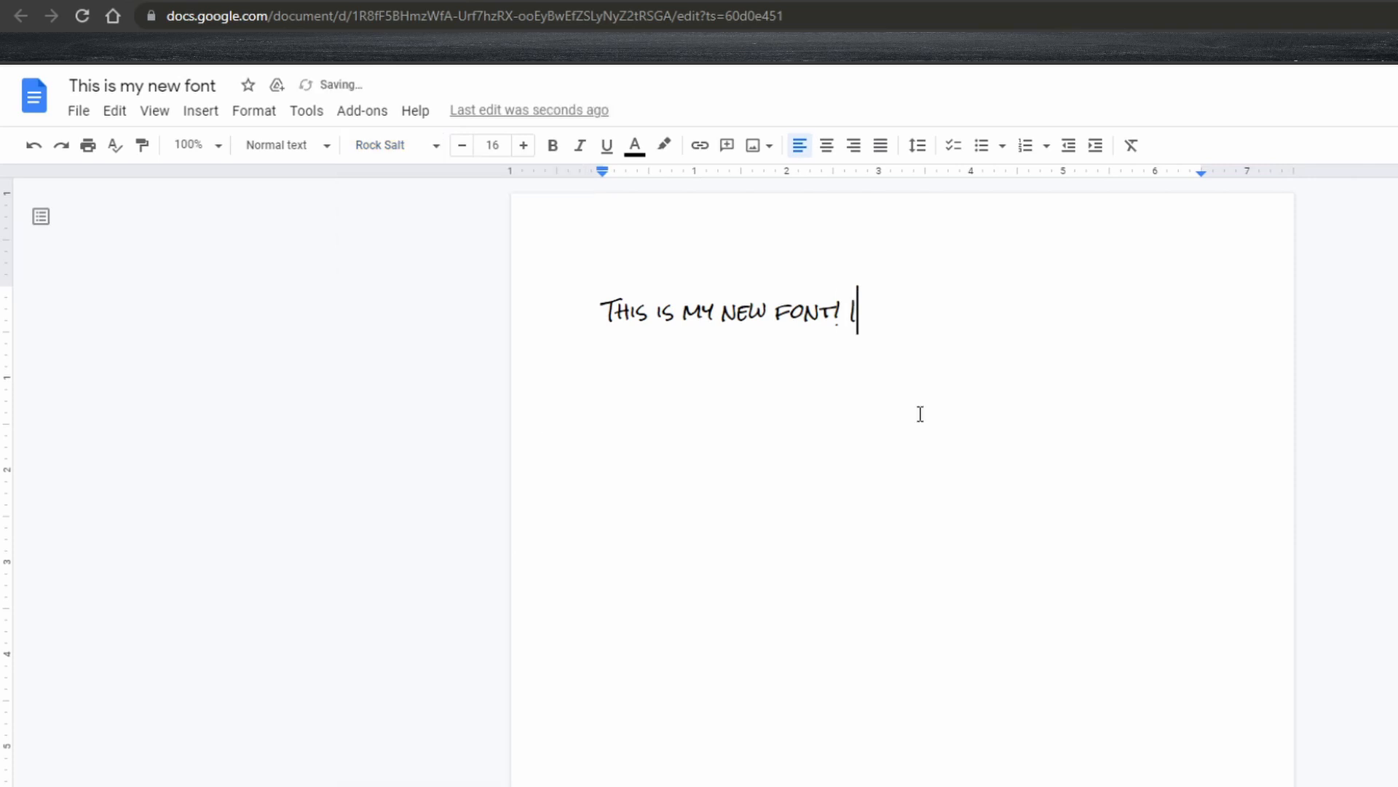